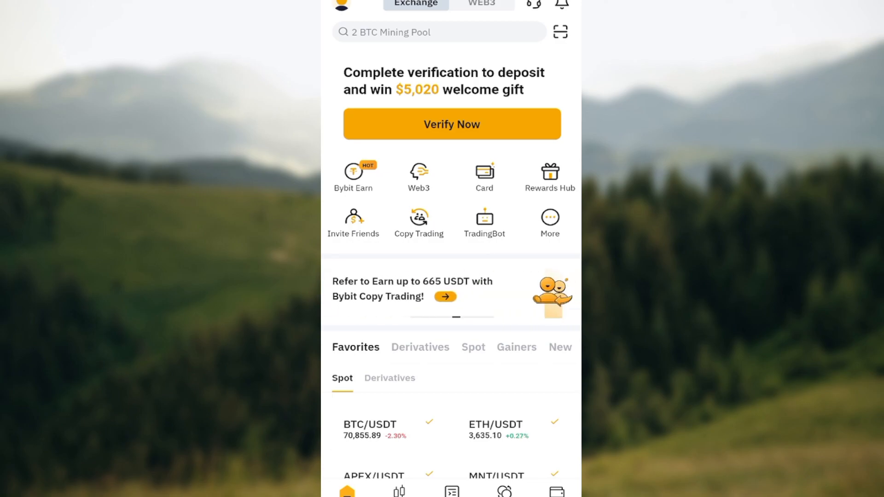
Reach the More services page, scroll to the Trade section and launch Convert.
scroll("down", 3)
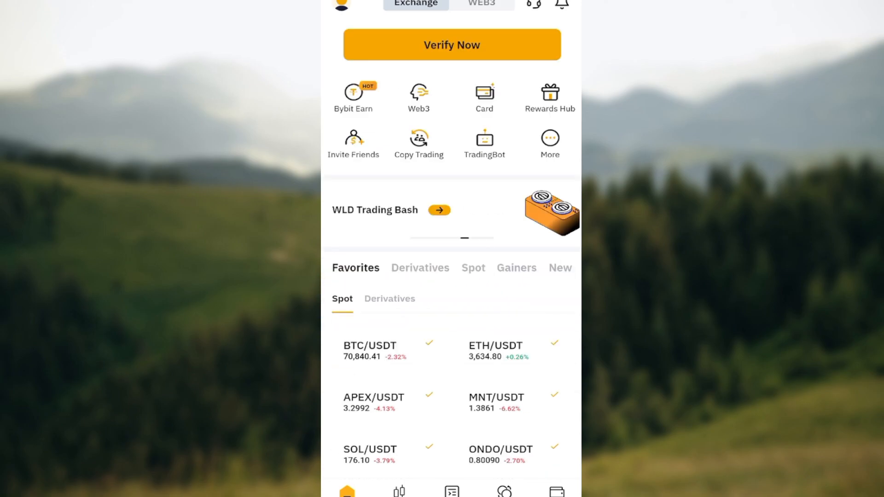
scroll("down", 3)
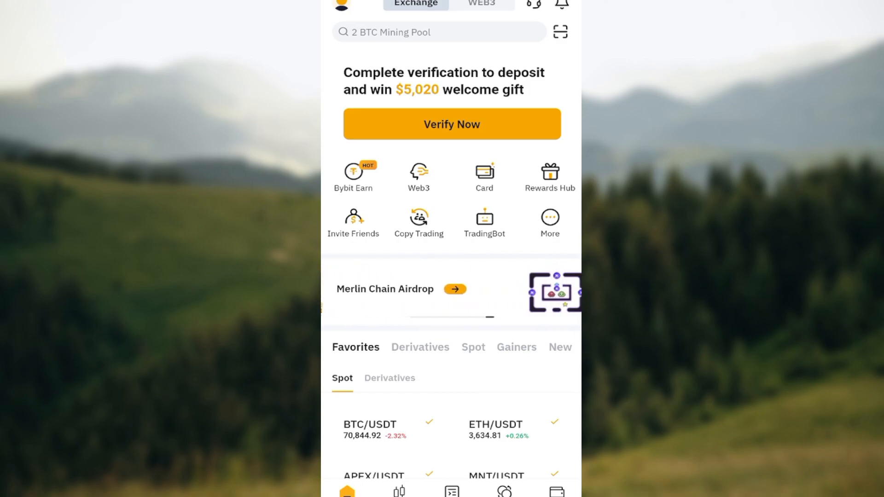
left_click(549, 223)
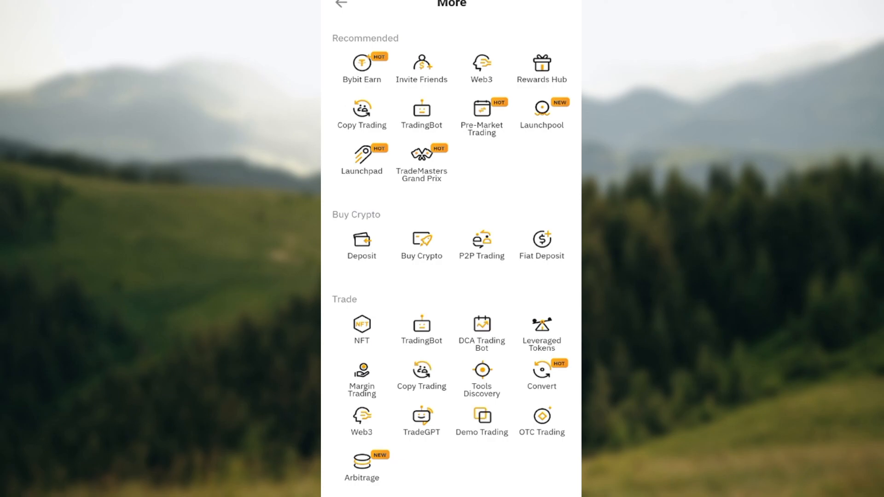
scroll("down", 3)
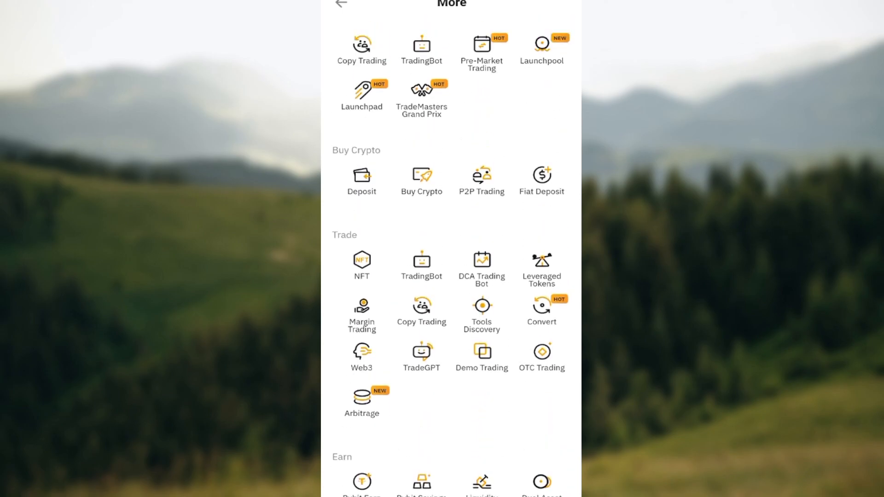
left_click(541, 305)
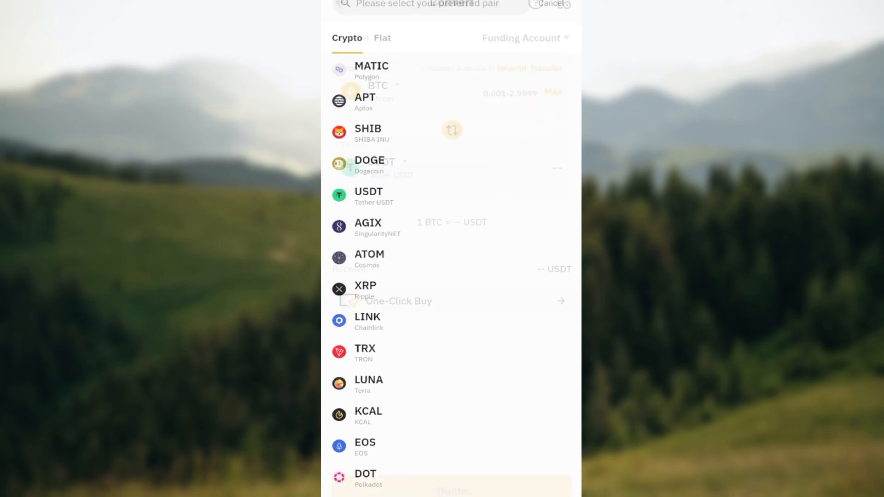
Dismiss the coin picker, leaving the form set to BTC → USDT from the Funding Account.
left_click(368, 196)
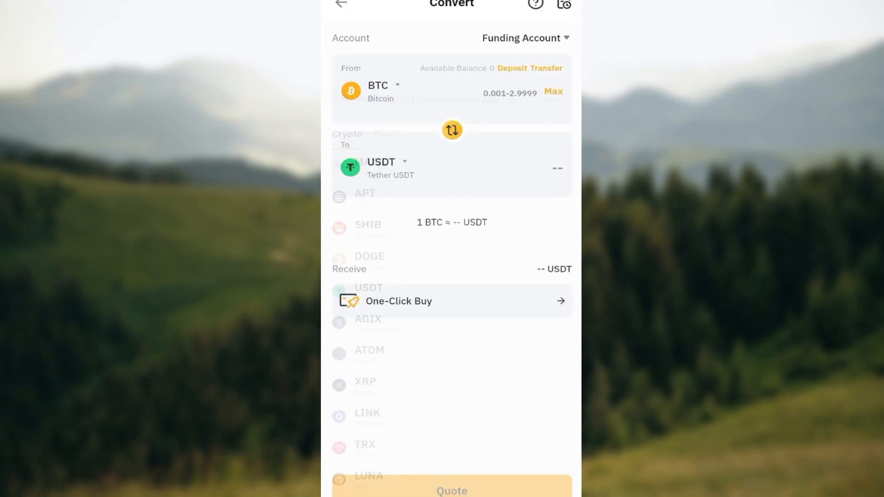